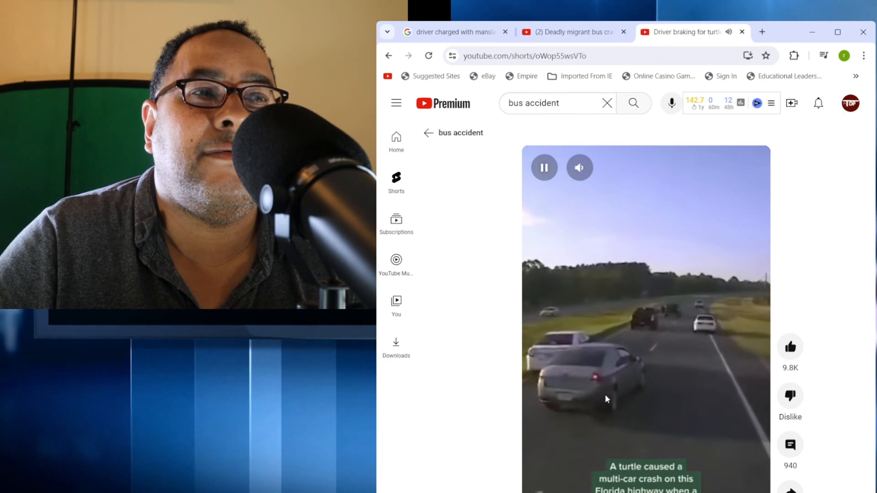
Replay the turtle crash Short and pause it near its captioned opening.
left_click(623, 395)
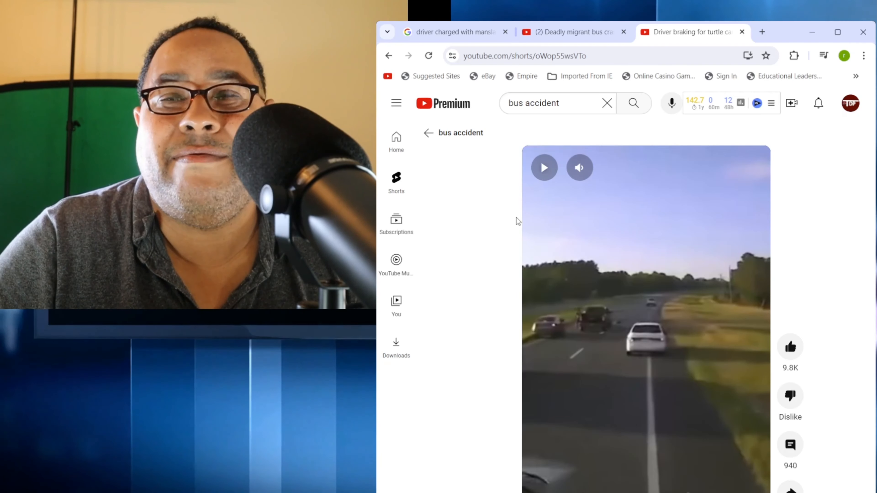
mouse_move(571, 331)
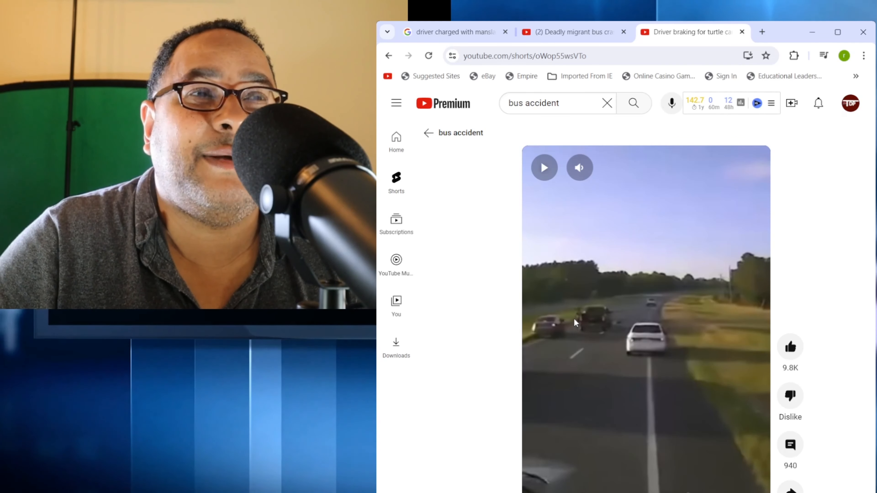
left_click(543, 167)
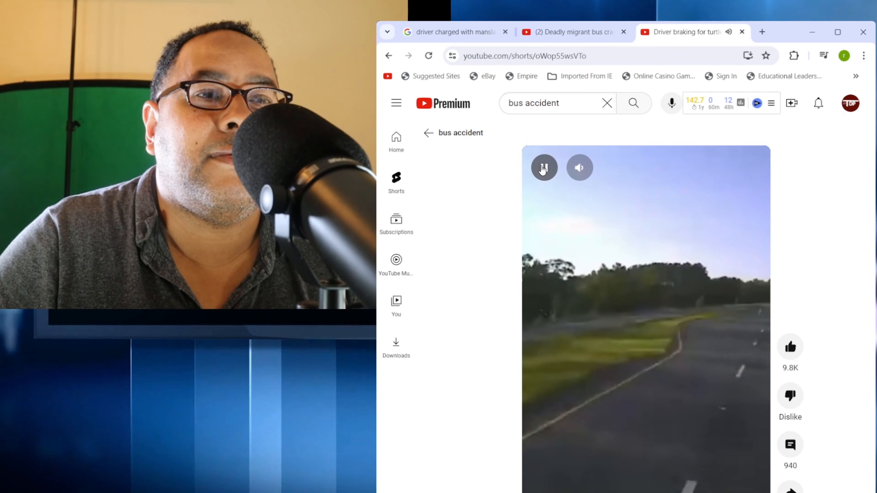
left_click(543, 167)
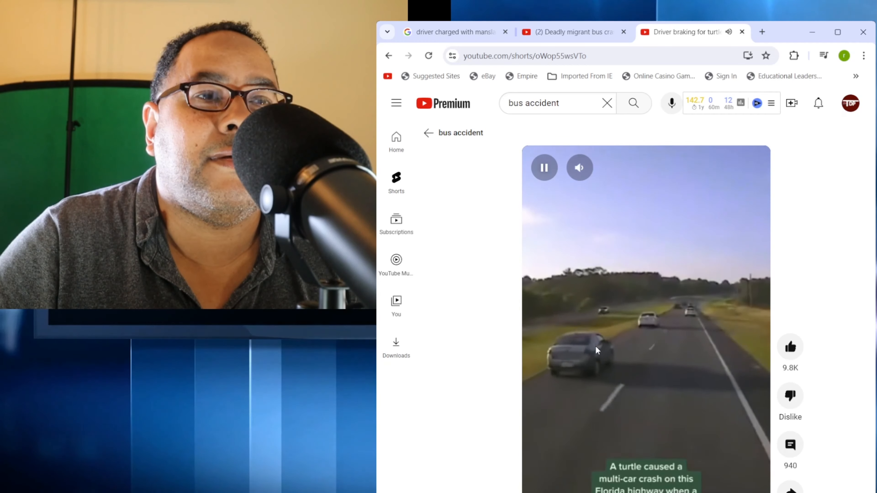
left_click(543, 167)
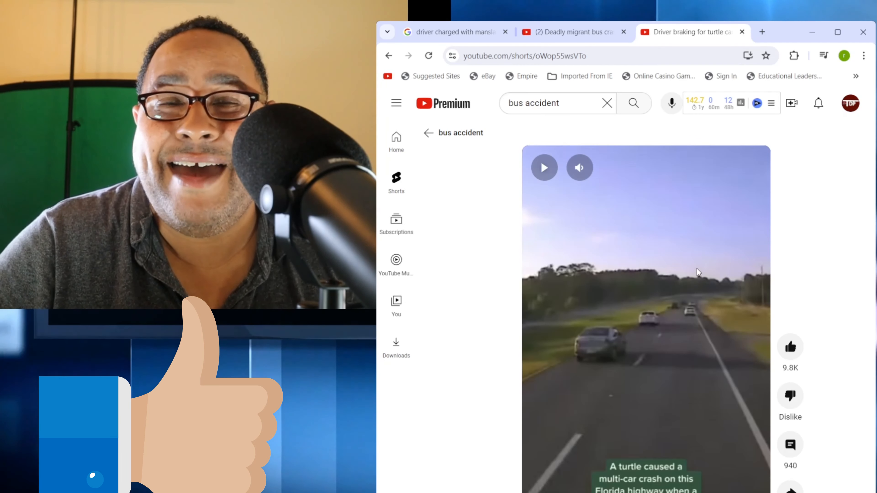
left_click(543, 167)
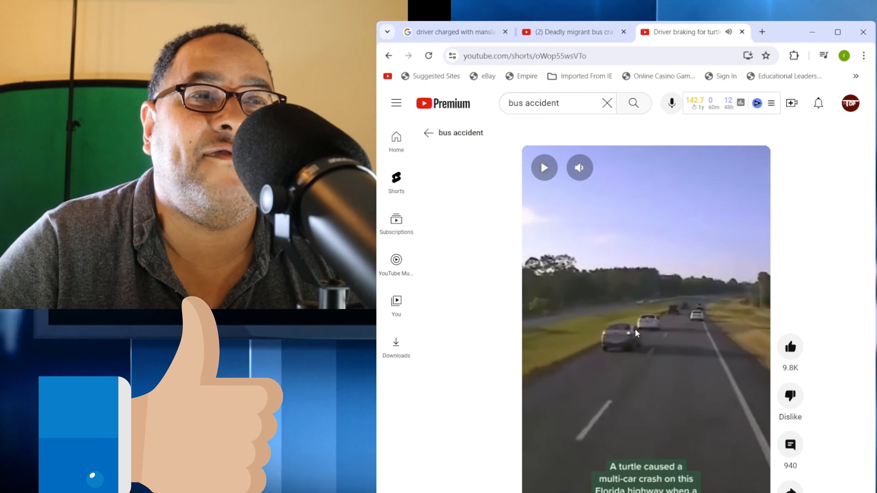
mouse_move(644, 346)
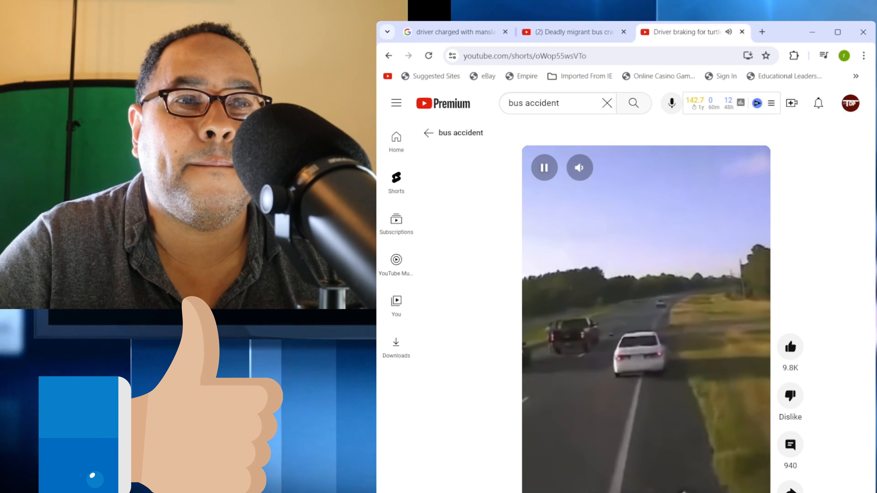
left_click(544, 167)
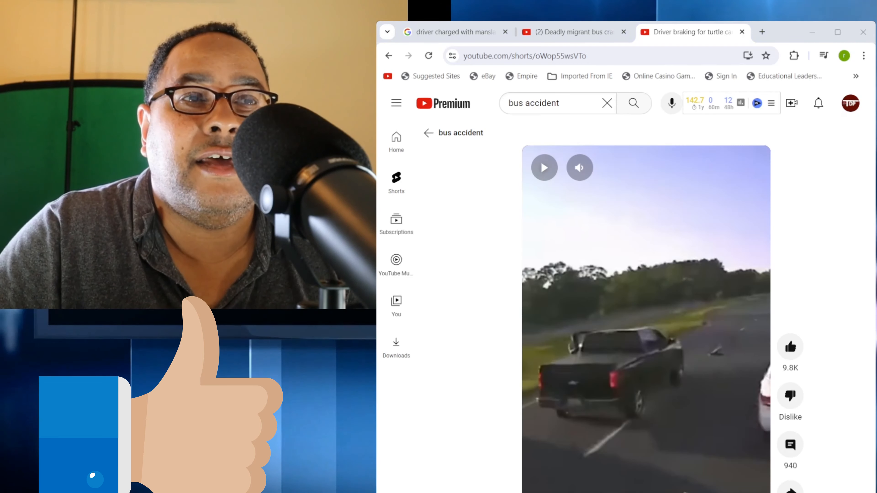
left_click(544, 167)
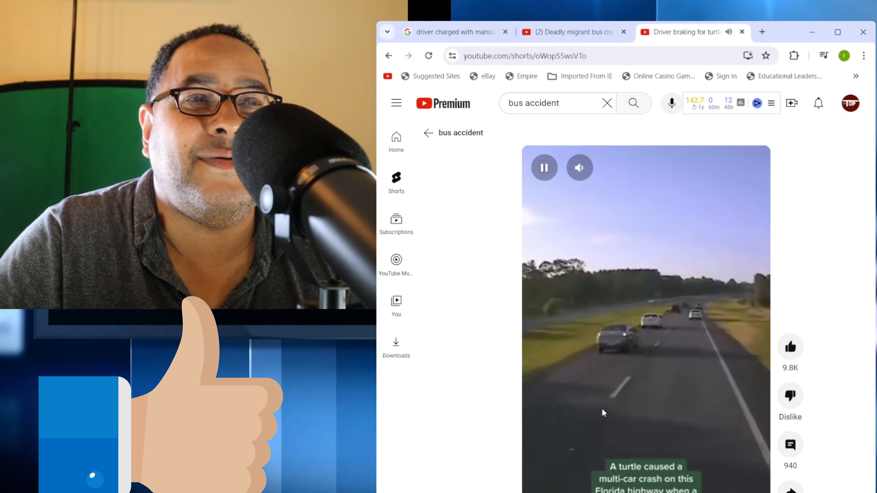
left_click(543, 167)
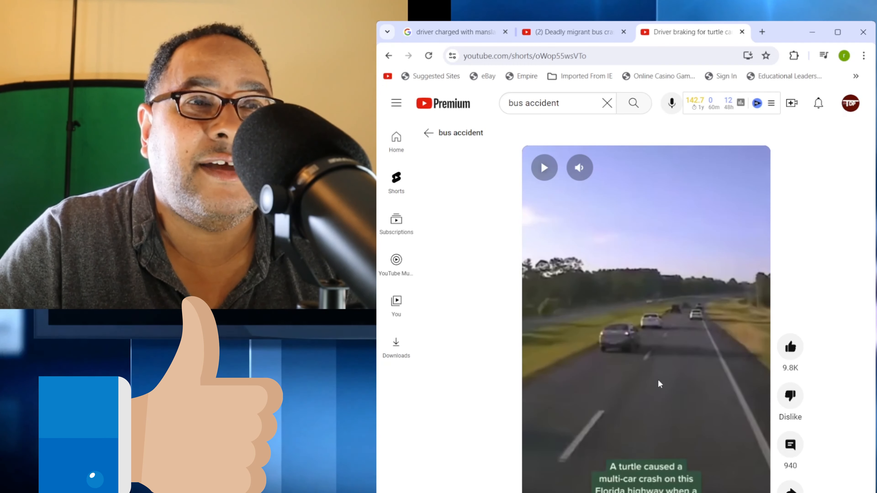
Resume the Short until it stops on the empty grassy roadside scene.
left_click(544, 167)
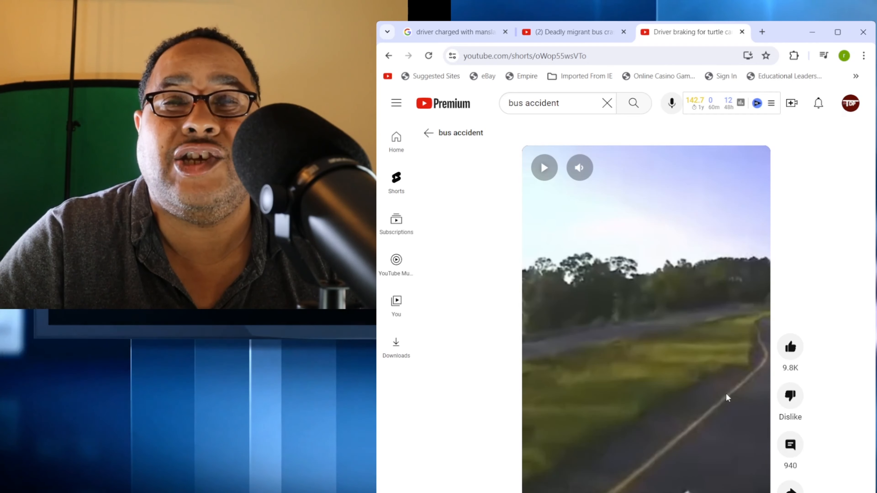
mouse_move(688, 368)
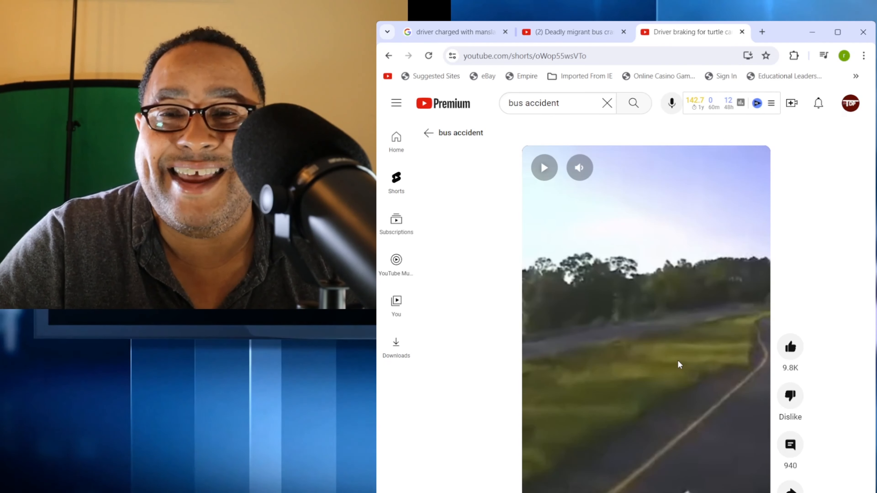
mouse_move(645, 367)
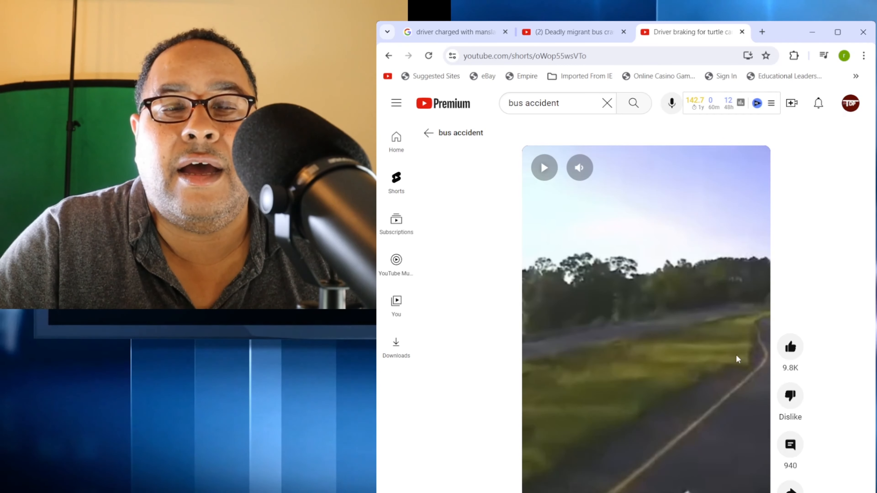
left_click(790, 444)
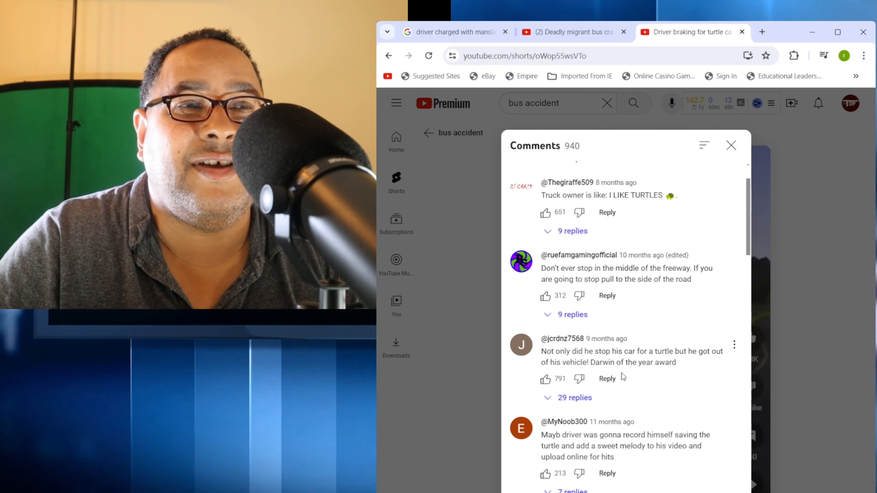
scroll("down", 3)
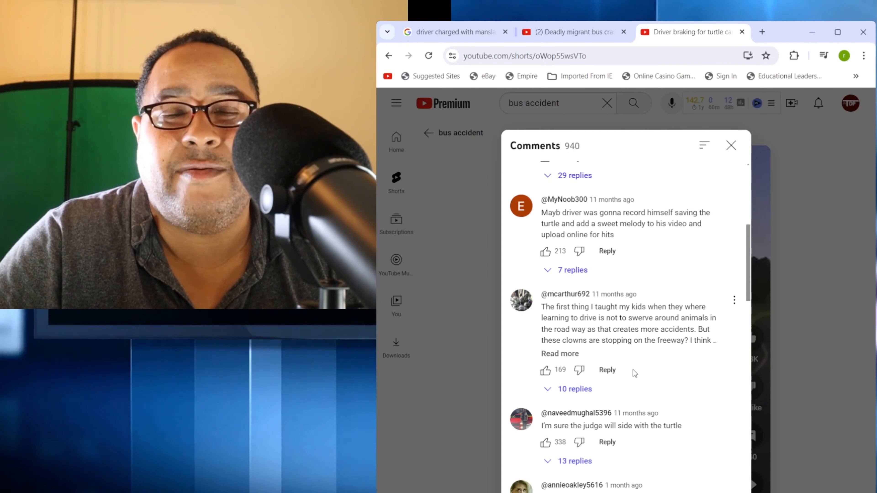
scroll("down", 3)
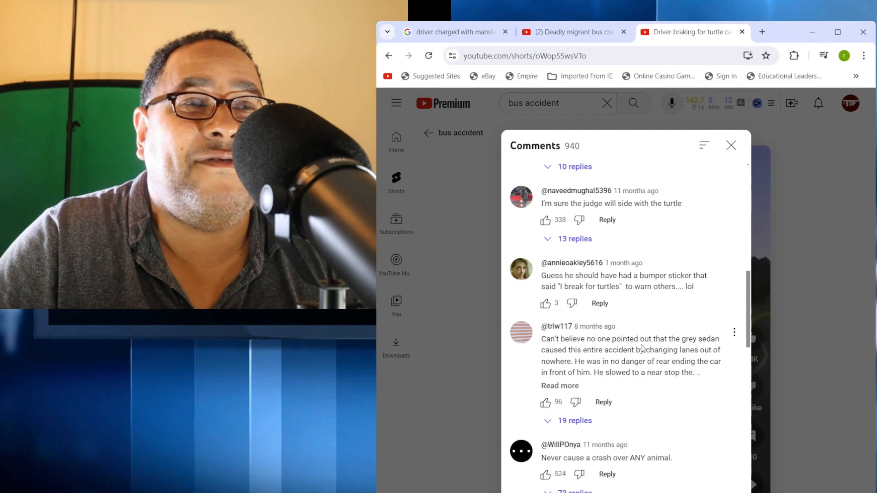
scroll("down", 3)
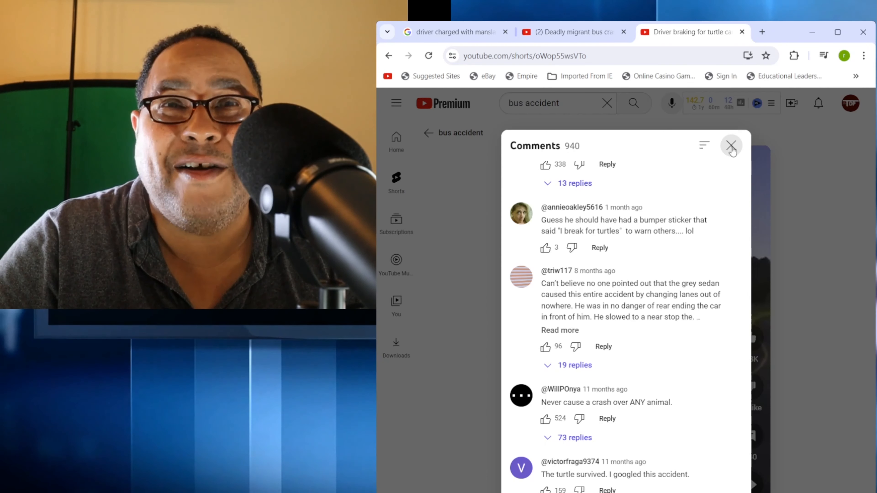
left_click(731, 145)
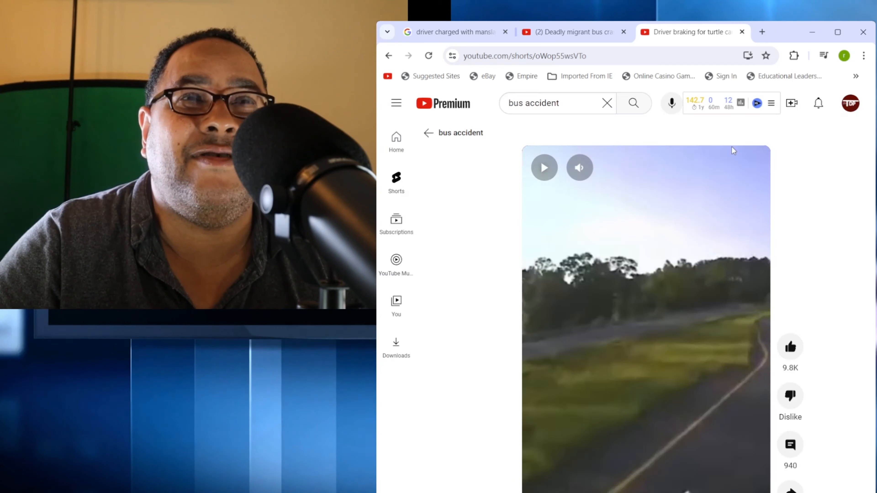